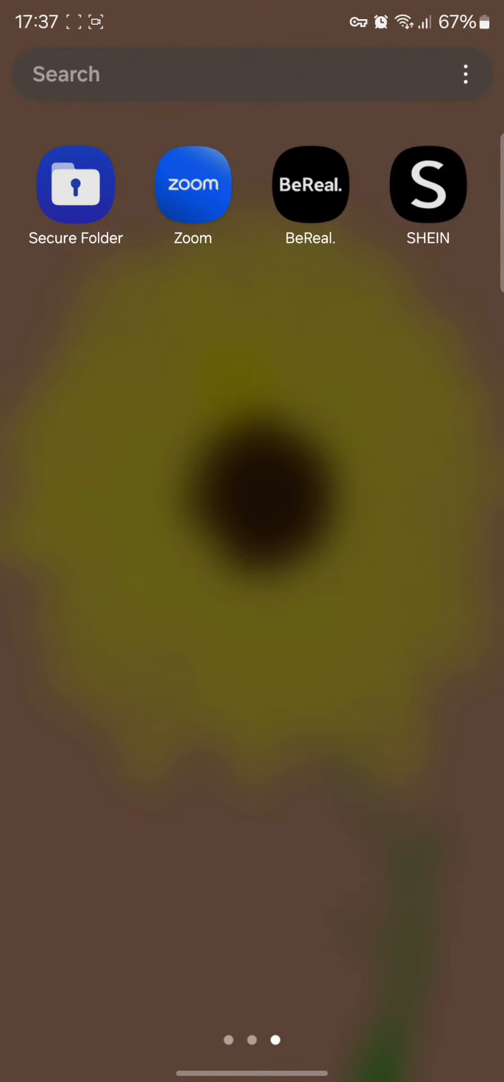
- Launch the BeReal app from the Android home screen
click(310, 184)
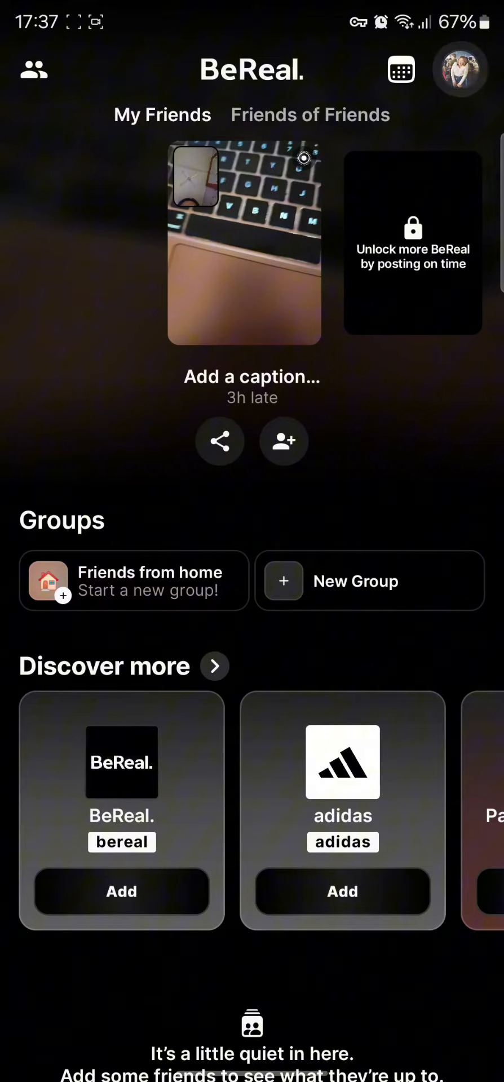
- Go from your profile into Settings and reach the Other settings page
click(458, 69)
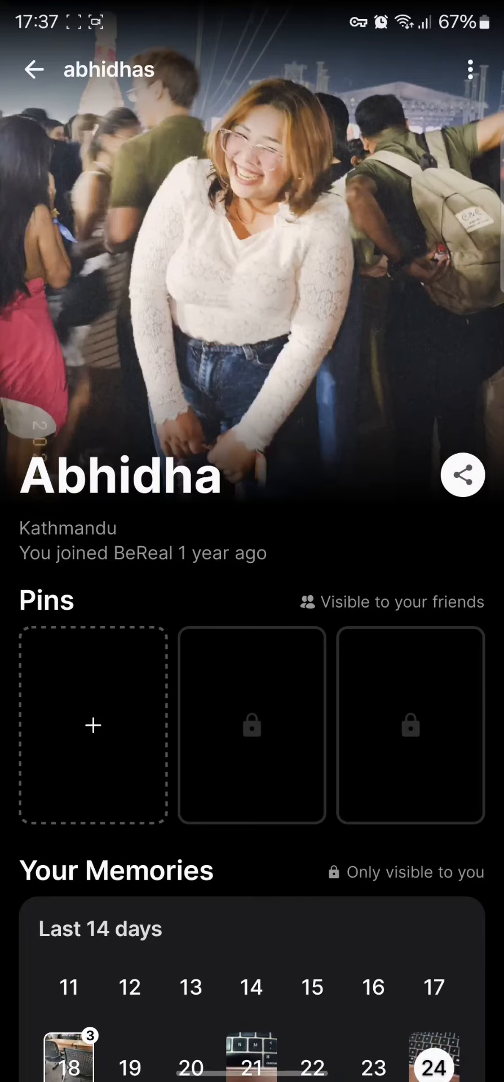
click(470, 69)
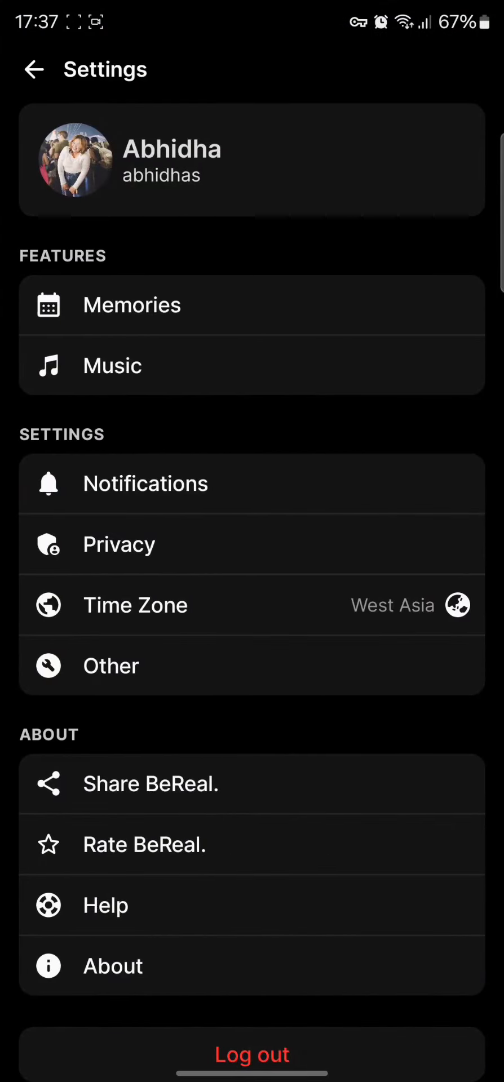
click(110, 666)
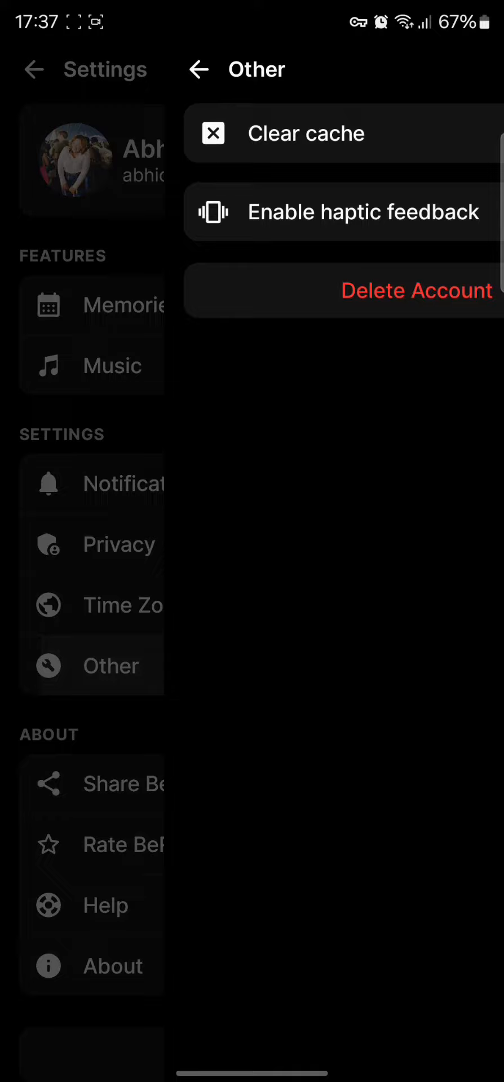
click(439, 212)
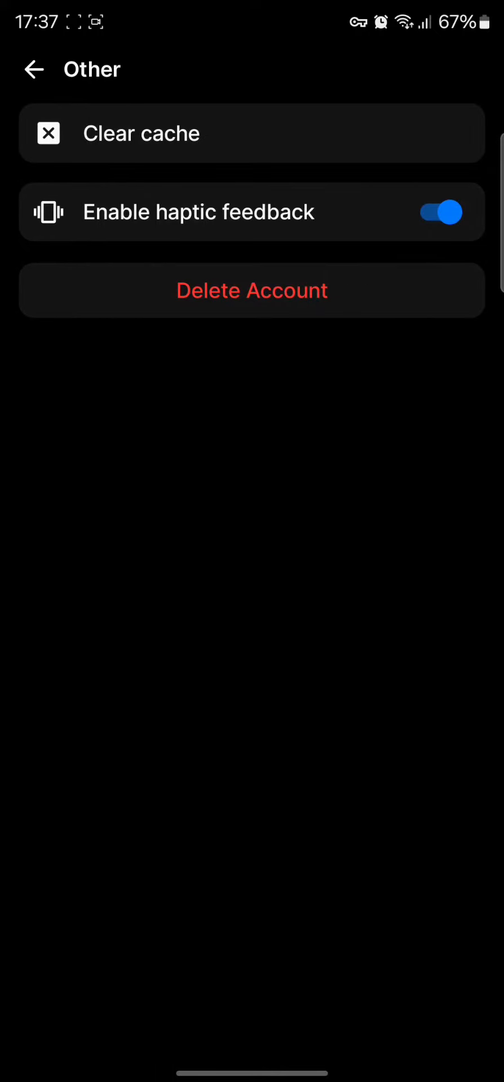
- Start account deletion and check 'Other' as the reason for leaving
click(252, 290)
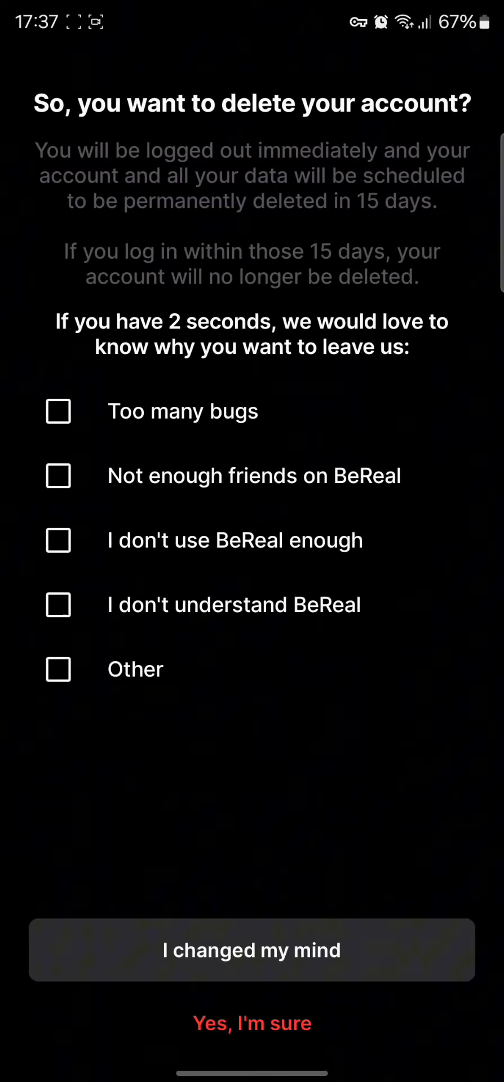
click(58, 670)
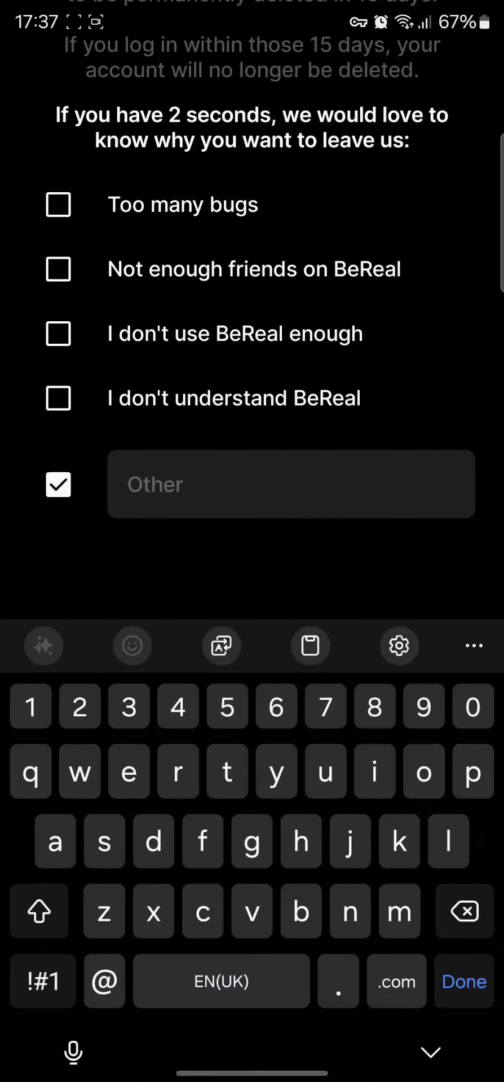